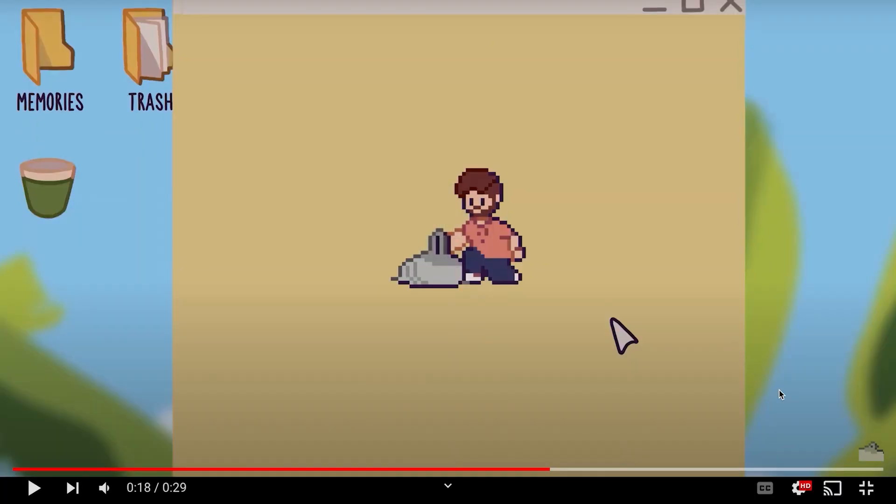
{"action": "mouse_move", "coordinate": [867, 488]}
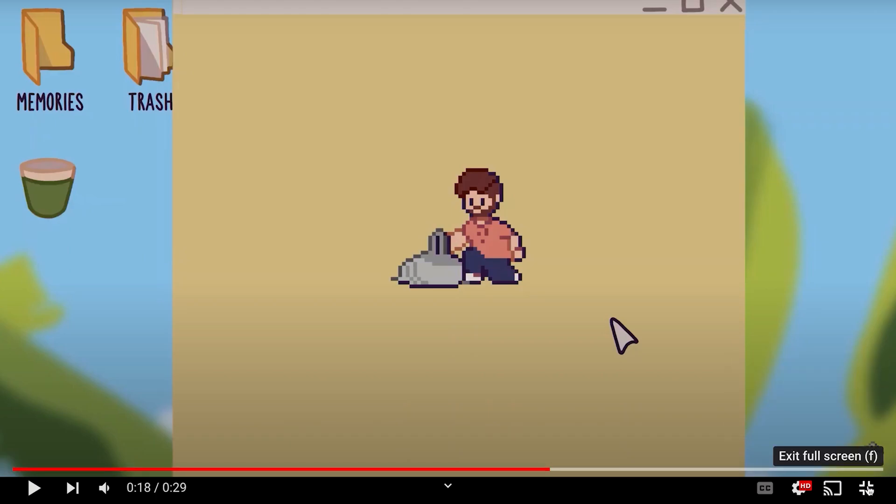
Step: Resume the paused YouTube video until the folder with 'now entering.exe' appears
{"action": "left_click", "coordinate": [868, 488]}
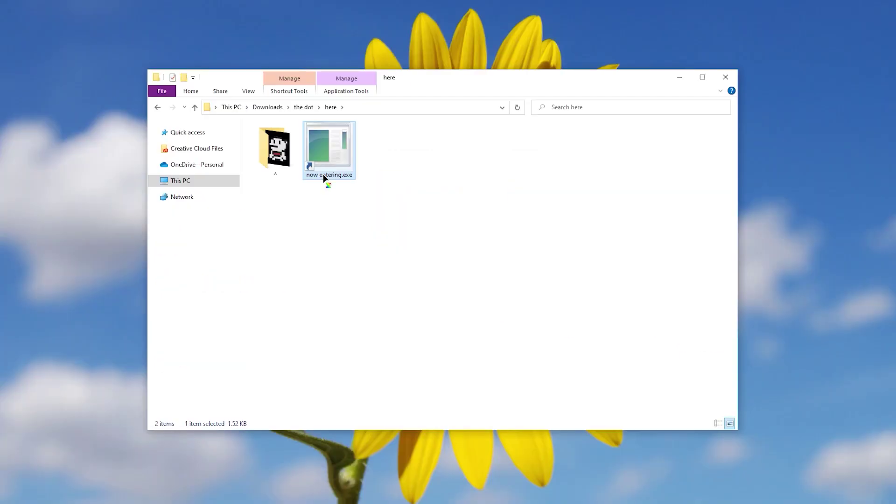
Step: Launch 'now entering.exe', then start Tony Forgets Everything from the '^' folder
{"action": "double_click", "coordinate": [329, 149]}
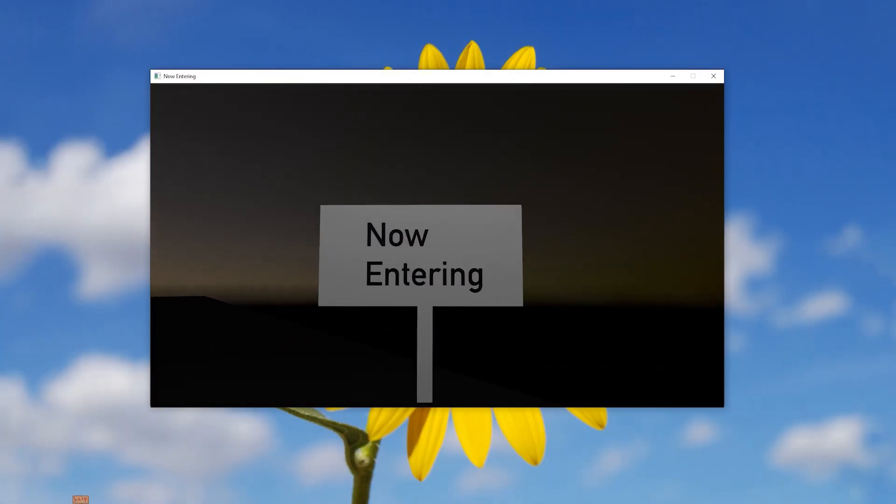
{"action": "left_click", "coordinate": [692, 76]}
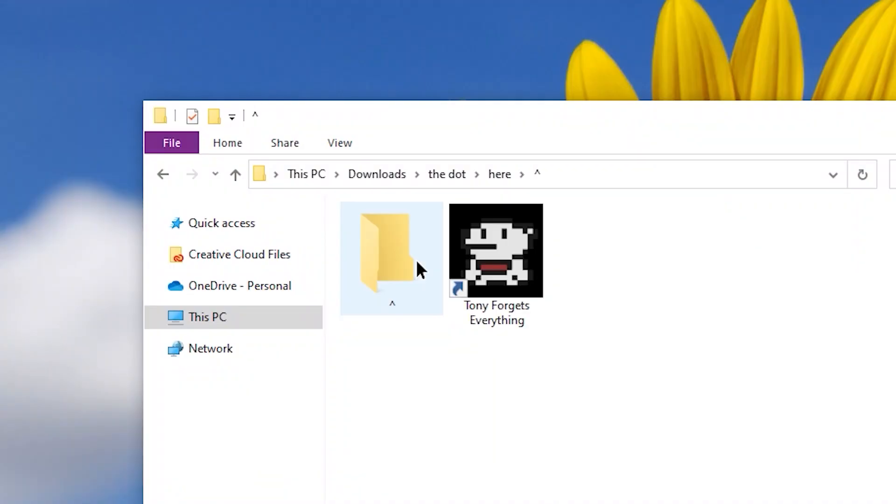
{"action": "double_click", "coordinate": [496, 250]}
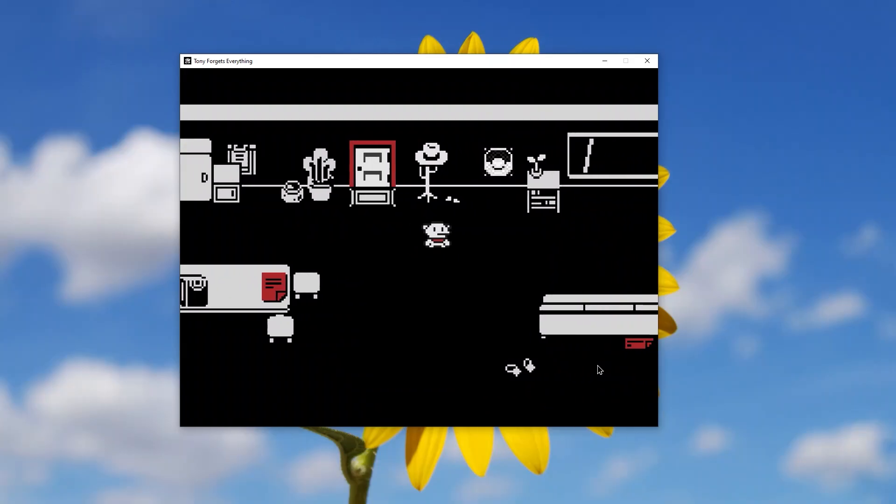